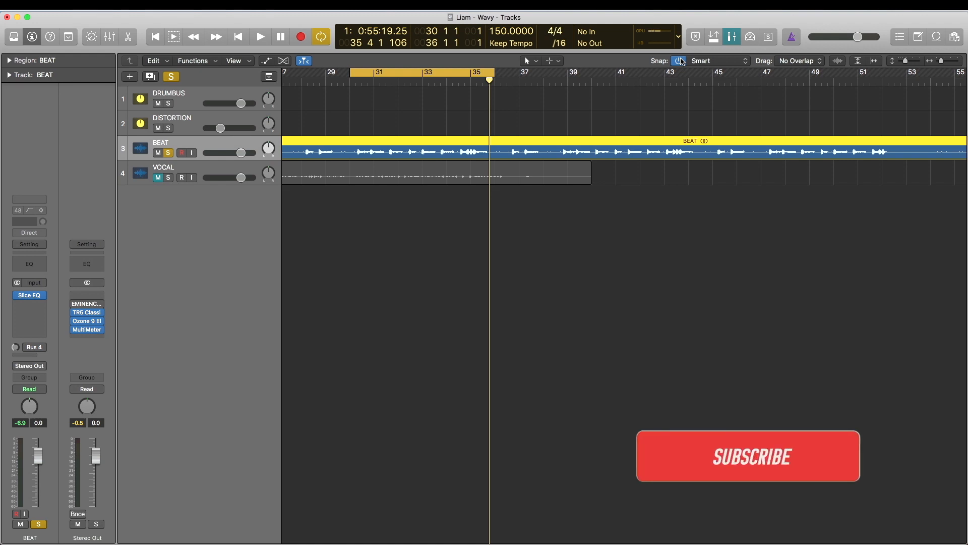
Select the DRUMBUS bus track, solo it and play with its Channel EQ open
{"action": "left_click", "coordinate": [748, 470]}
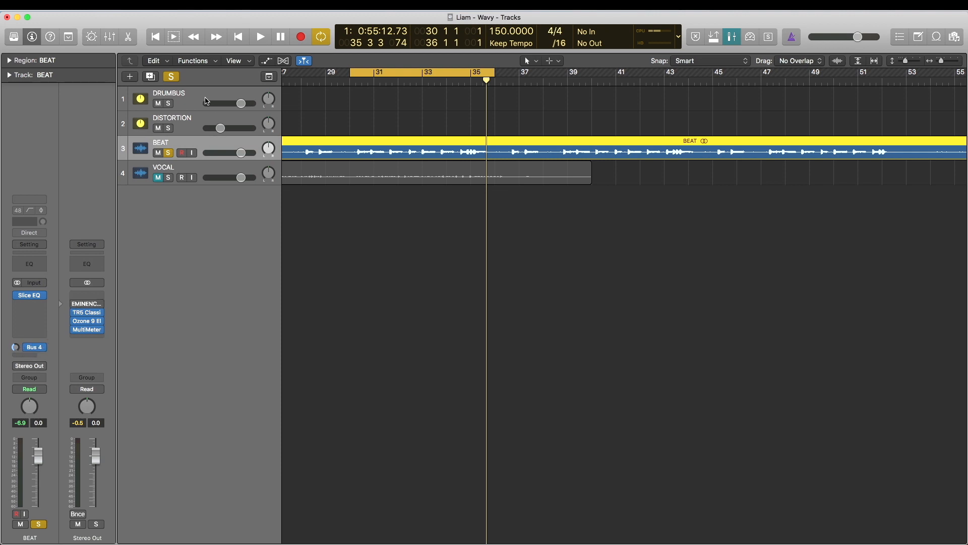
{"action": "left_click", "coordinate": [168, 93]}
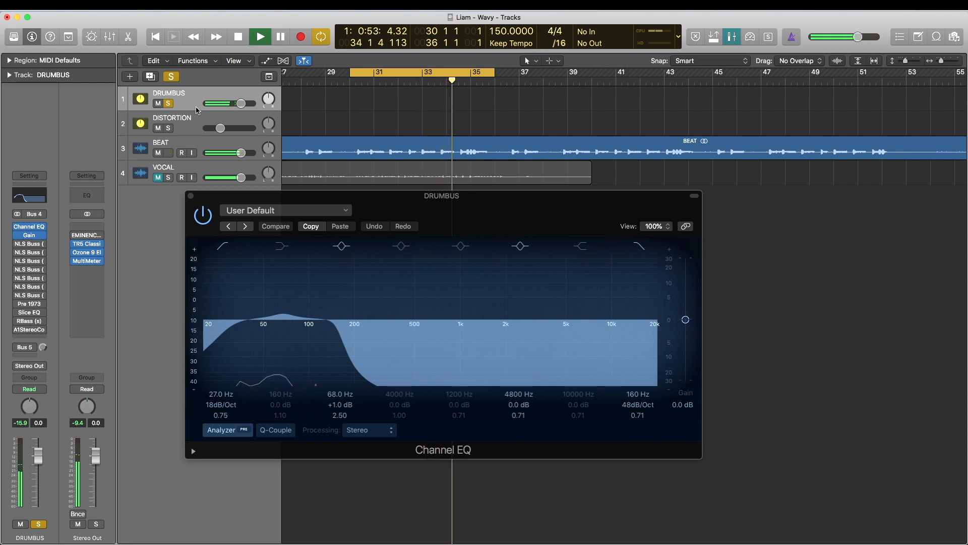
Open and close the DRUMBUS Gain plugin, then bring up Pre 1973 with Zany Pro - Drum Buss
{"action": "left_click", "coordinate": [239, 36]}
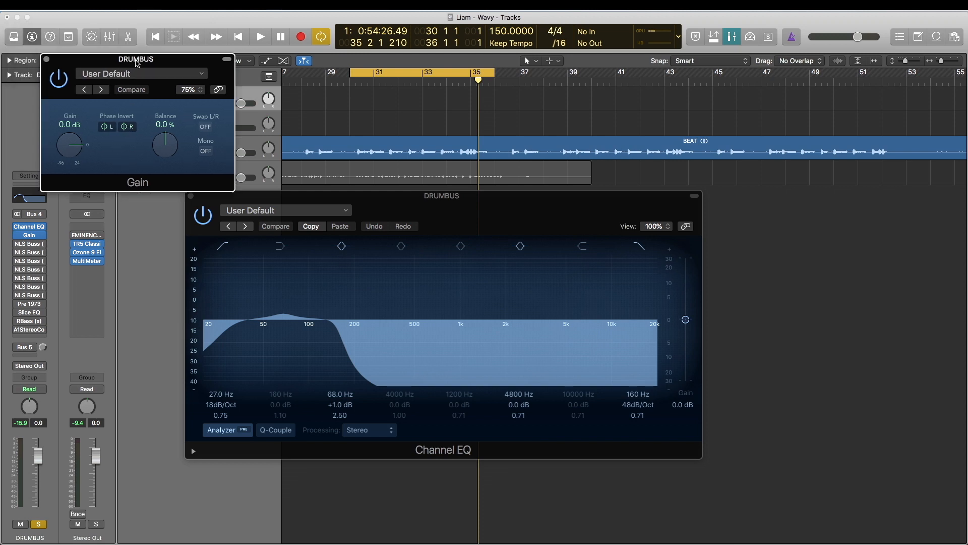
{"action": "left_click", "coordinate": [226, 59]}
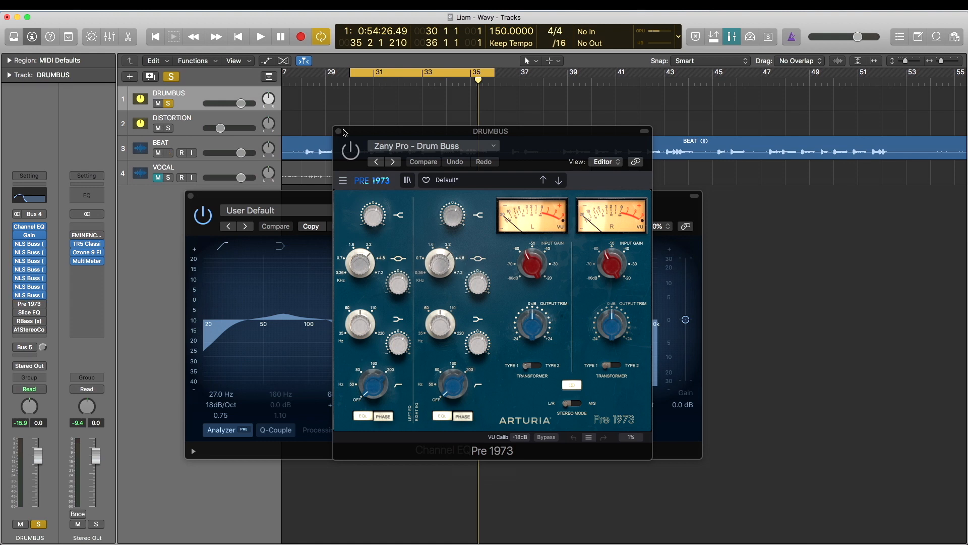
{"action": "mouse_move", "coordinate": [318, 148]}
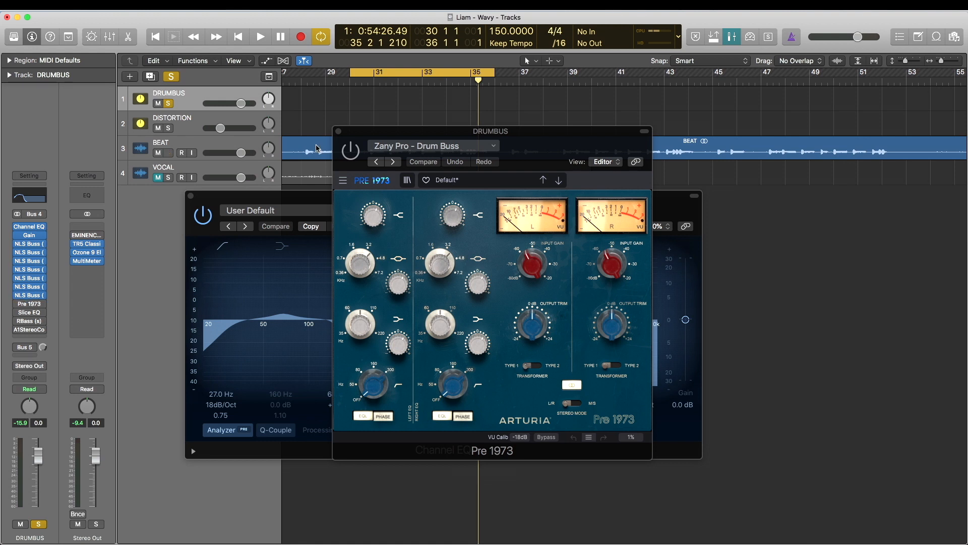
Close the DRUMBUS Pre 1973 saturation and Channel EQ plugin windows
{"action": "left_click", "coordinate": [260, 36]}
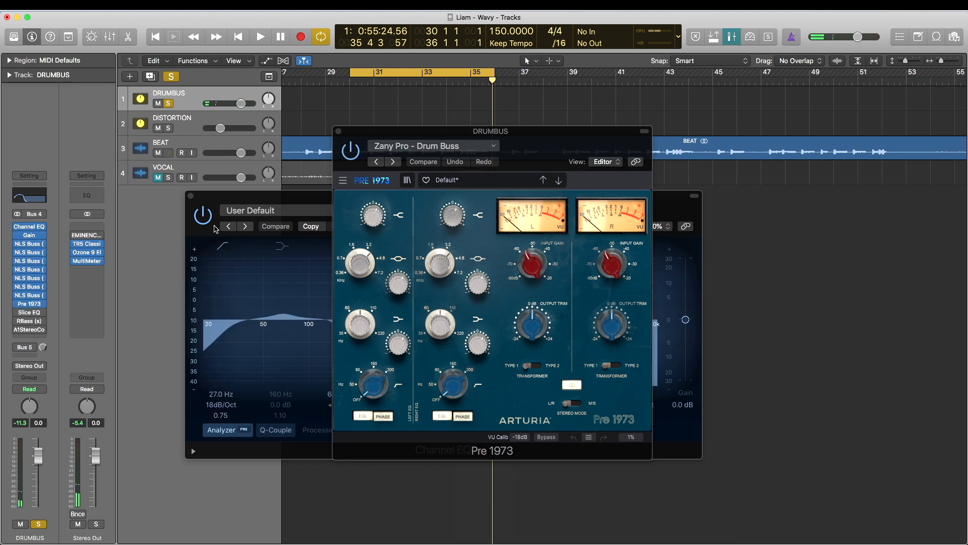
{"action": "left_click", "coordinate": [260, 36]}
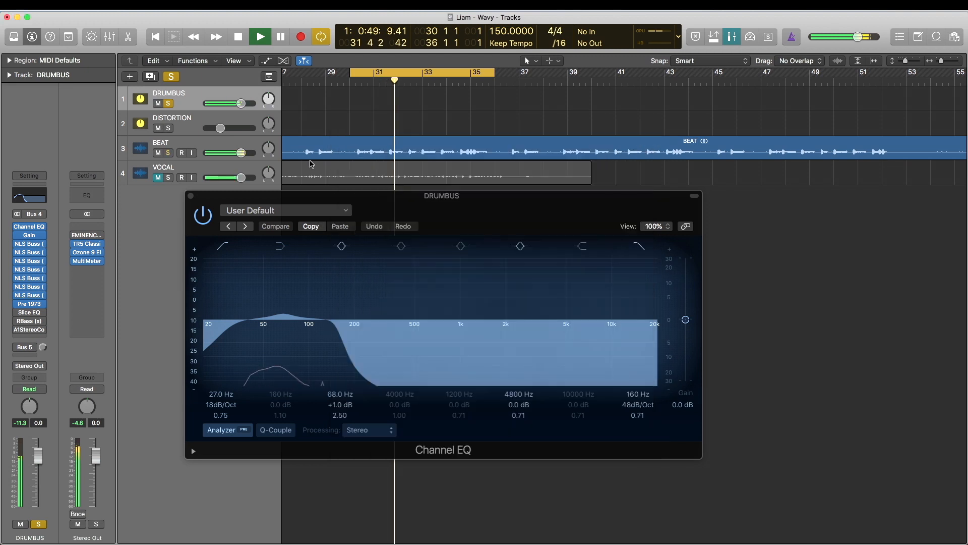
{"action": "left_click", "coordinate": [694, 196]}
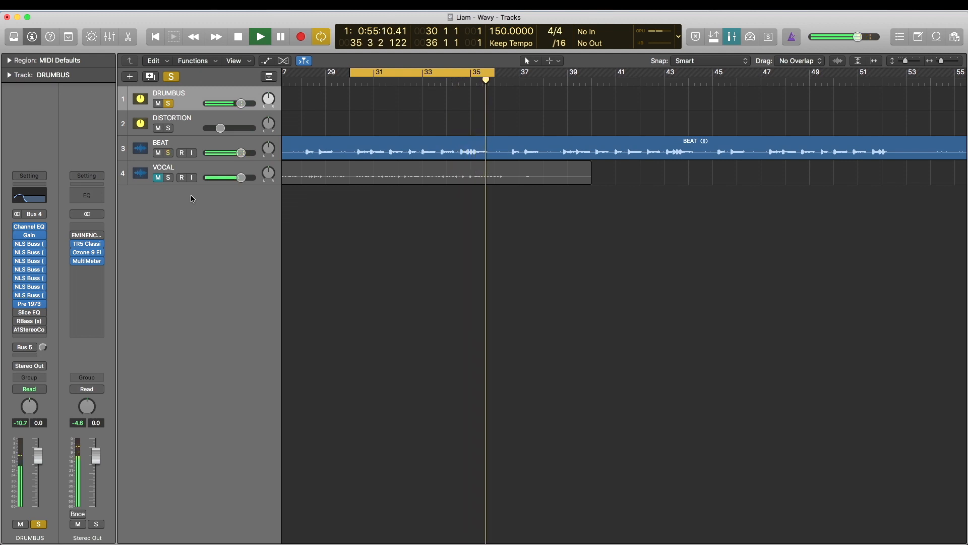
{"action": "left_click", "coordinate": [260, 36]}
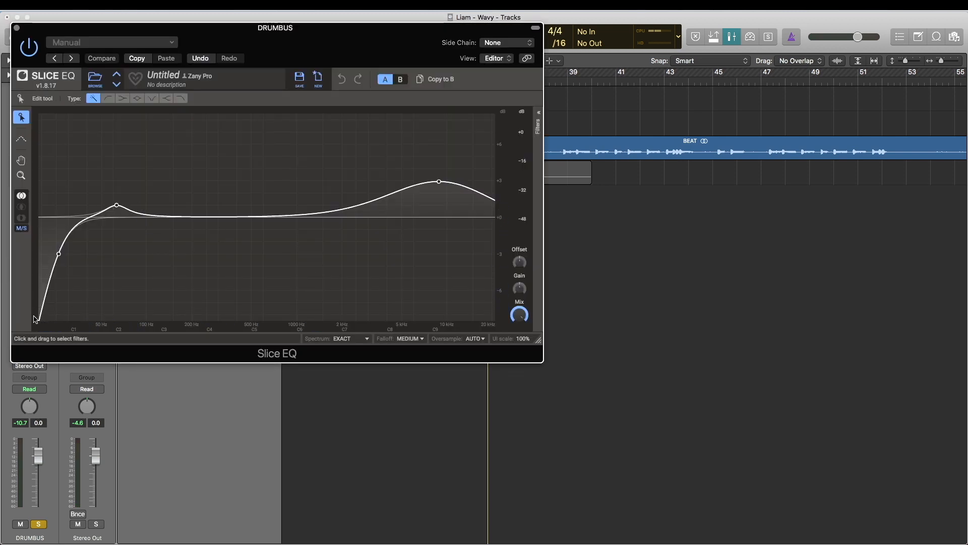
{"action": "mouse_move", "coordinate": [37, 301]}
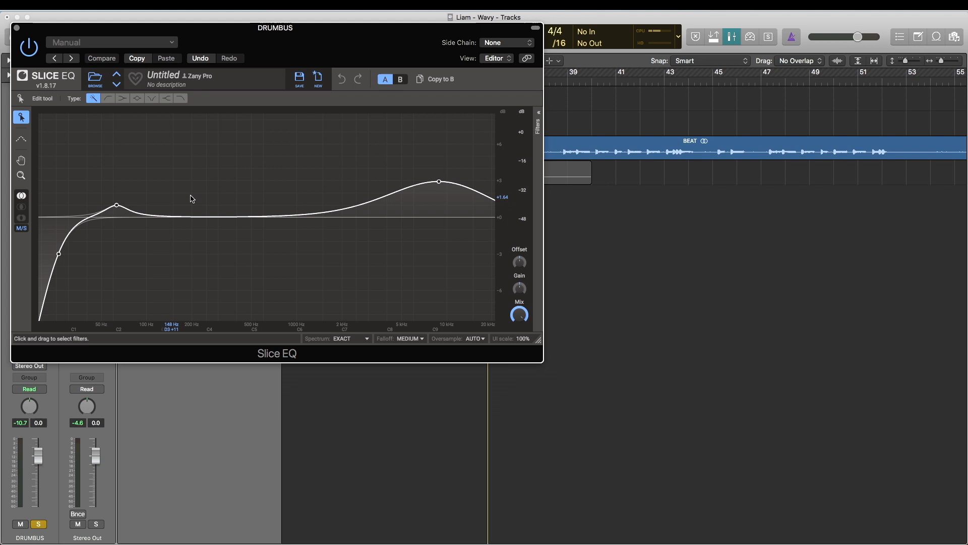
{"action": "left_click_drag", "start_coordinate": [438, 181], "coordinate": [438, 181]}
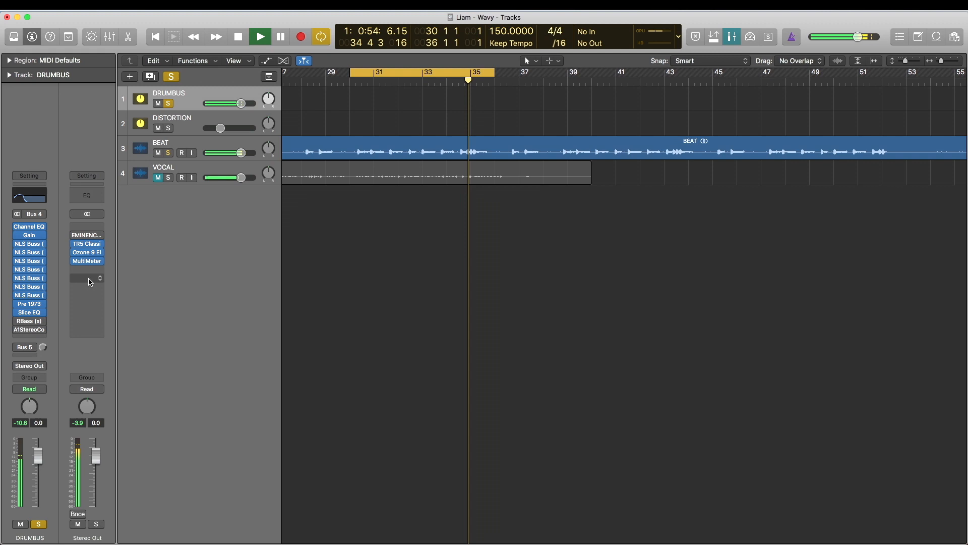
{"action": "left_click", "coordinate": [260, 37]}
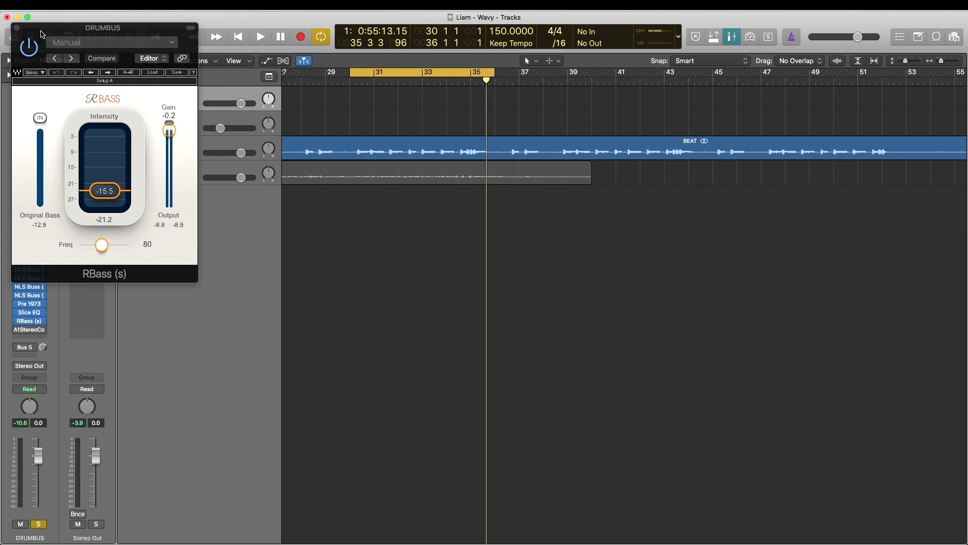
{"action": "mouse_move", "coordinate": [21, 31]}
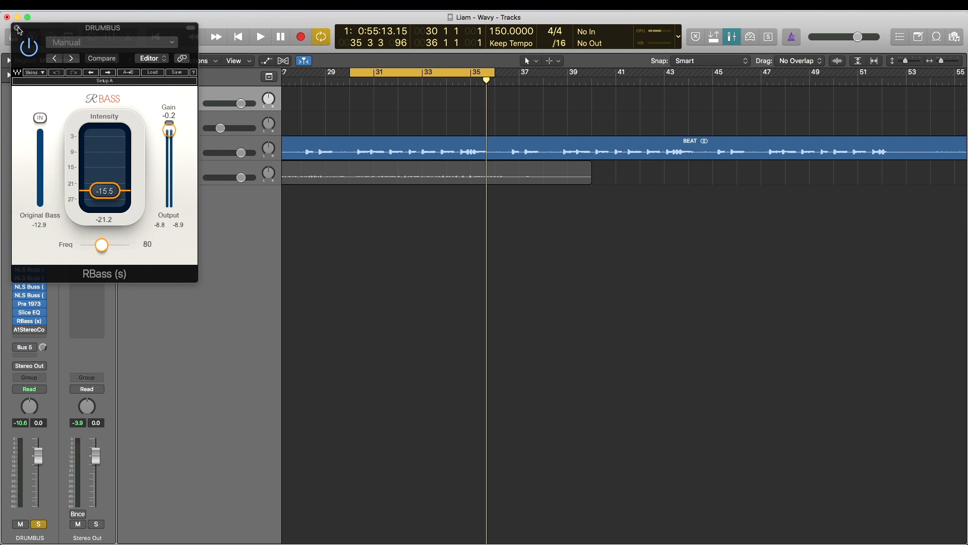
{"action": "left_click", "coordinate": [260, 37]}
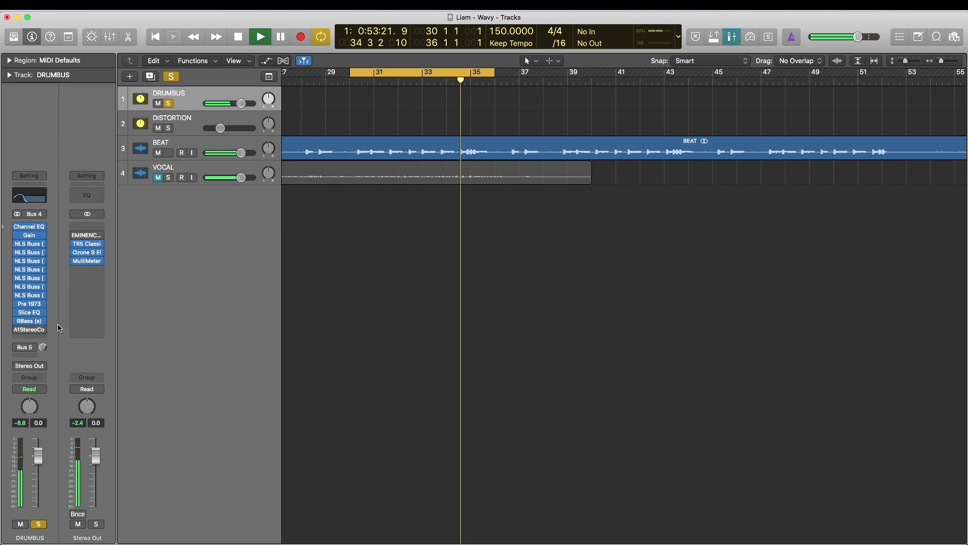
{"action": "left_click", "coordinate": [239, 36]}
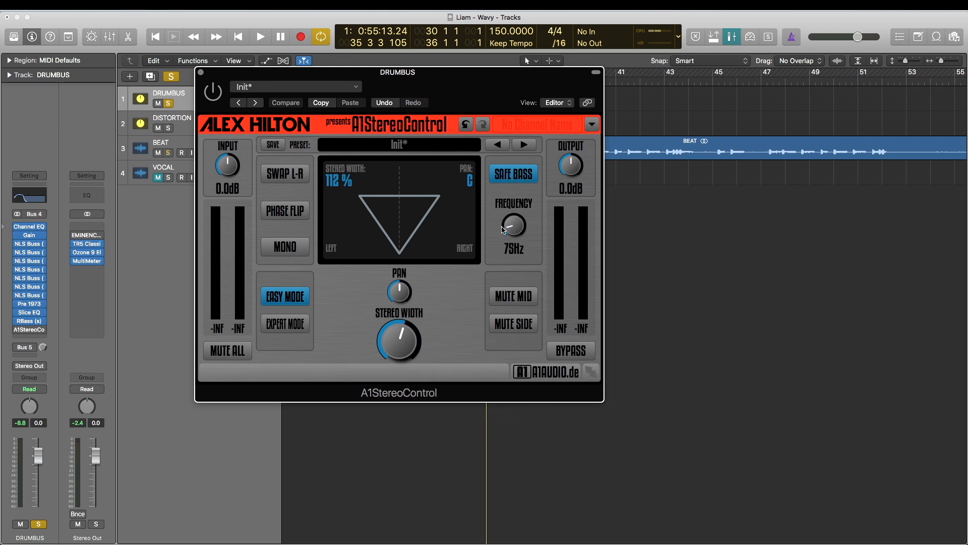
{"action": "mouse_move", "coordinate": [334, 191]}
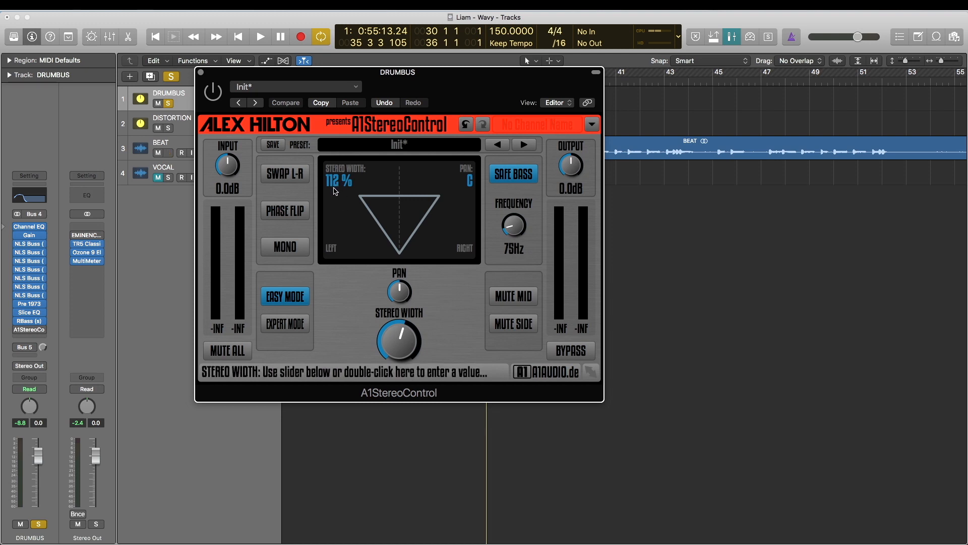
{"action": "mouse_move", "coordinate": [403, 341]}
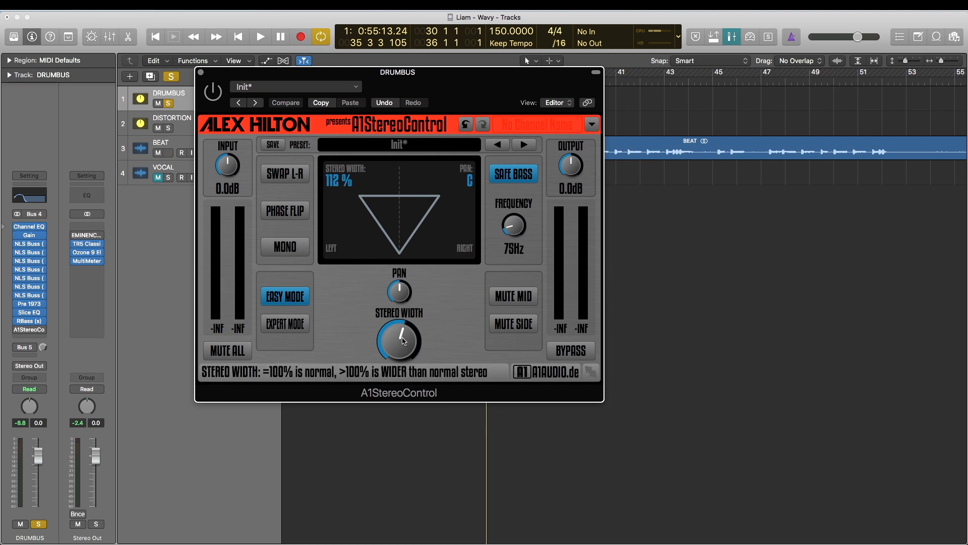
{"action": "mouse_move", "coordinate": [568, 179]}
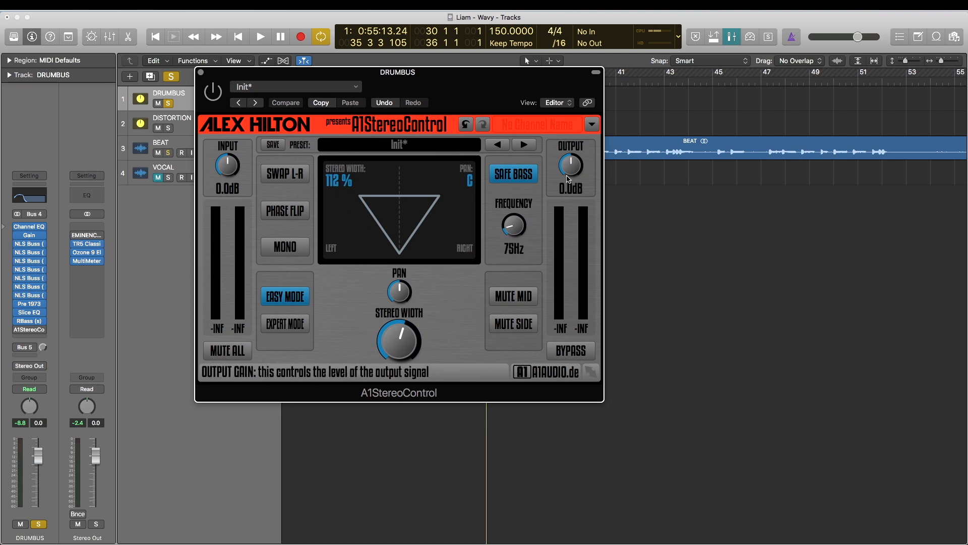
{"action": "mouse_move", "coordinate": [510, 231]}
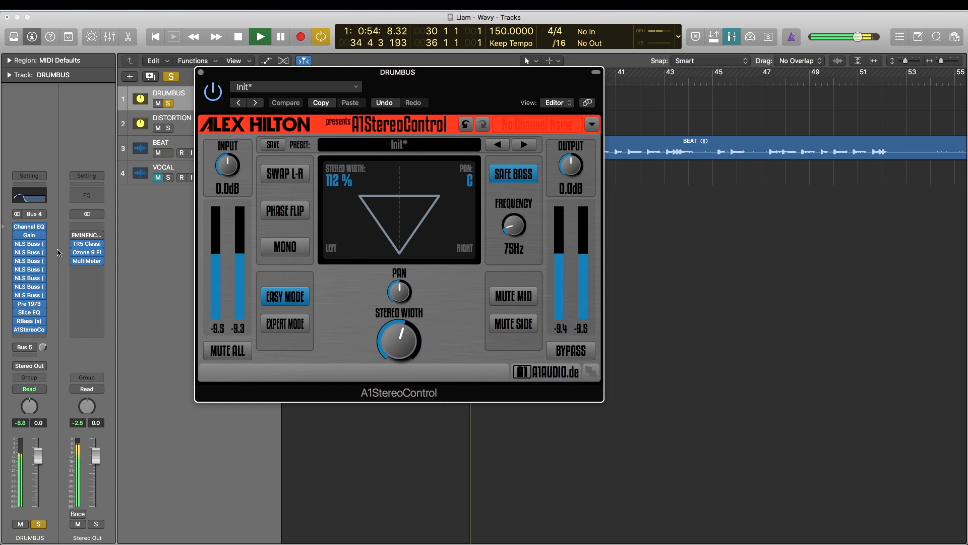
{"action": "left_click", "coordinate": [256, 36]}
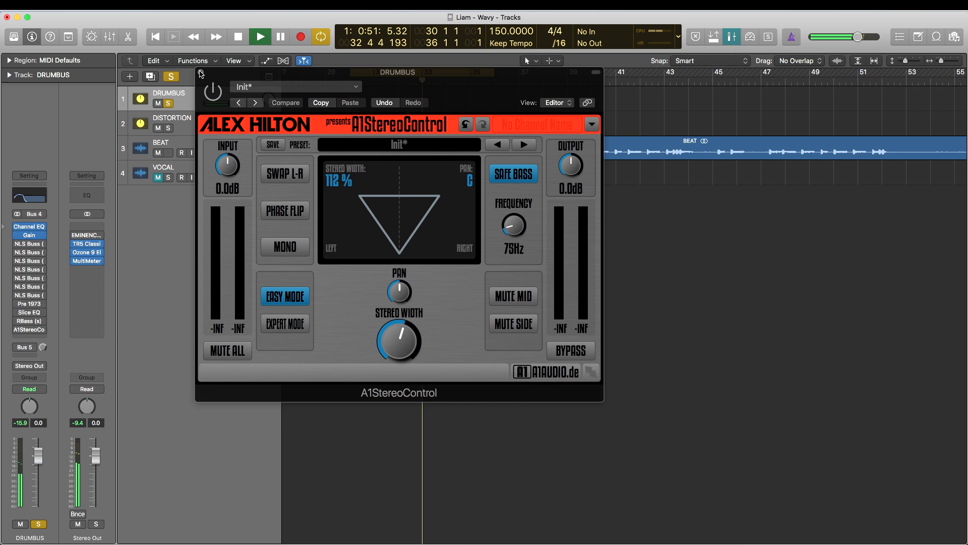
{"action": "left_click", "coordinate": [201, 74]}
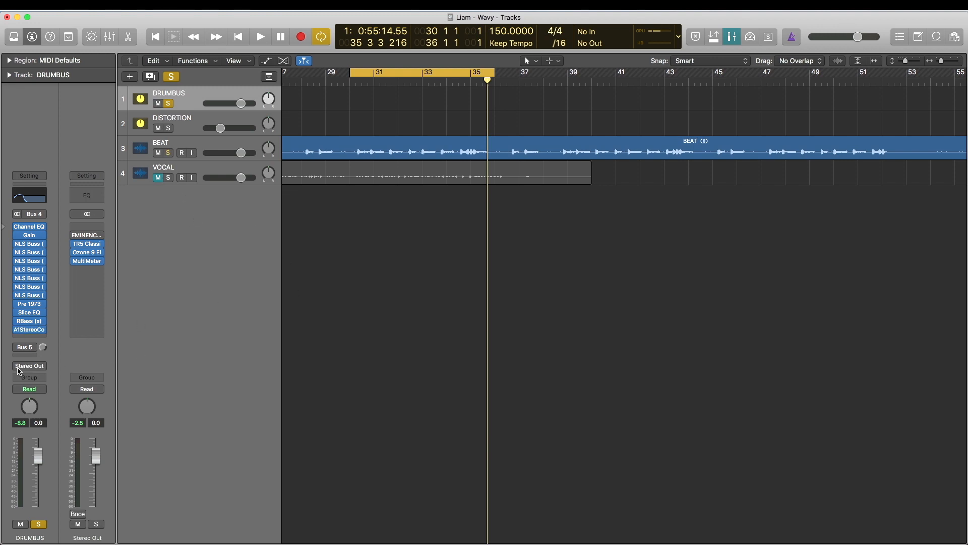
{"action": "mouse_move", "coordinate": [21, 370]}
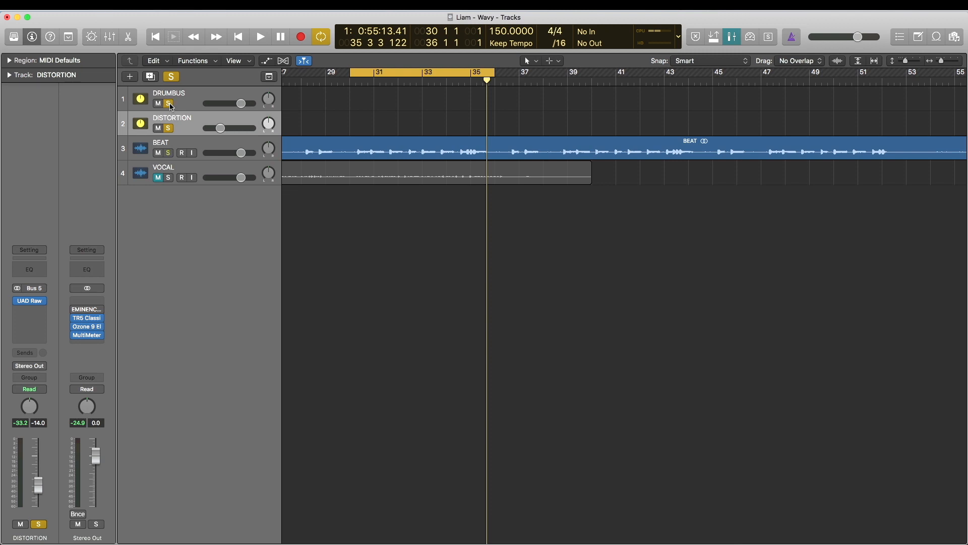
Solo DRUMBUS alongside DISTORTION, play the parallel blend, then clear the solos
{"action": "left_click", "coordinate": [259, 36]}
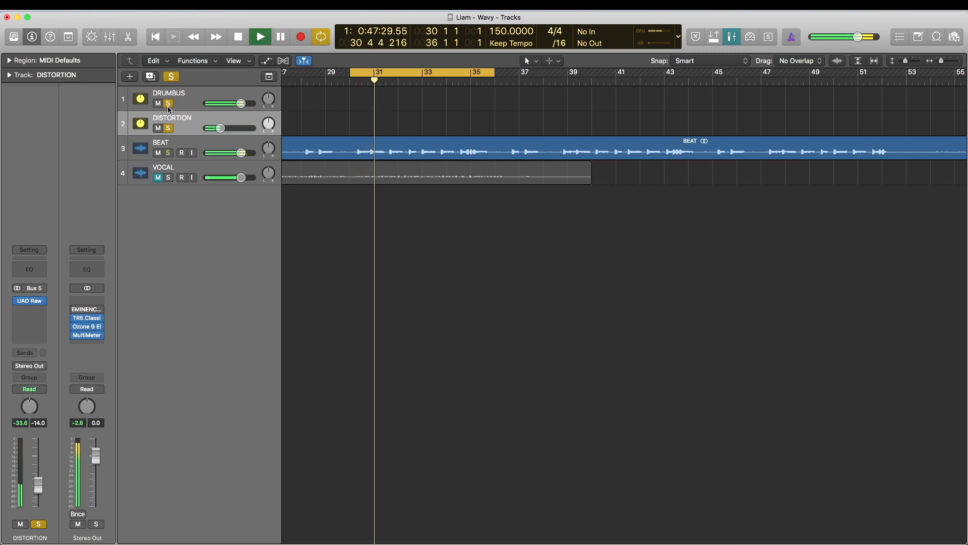
{"action": "left_click", "coordinate": [157, 128]}
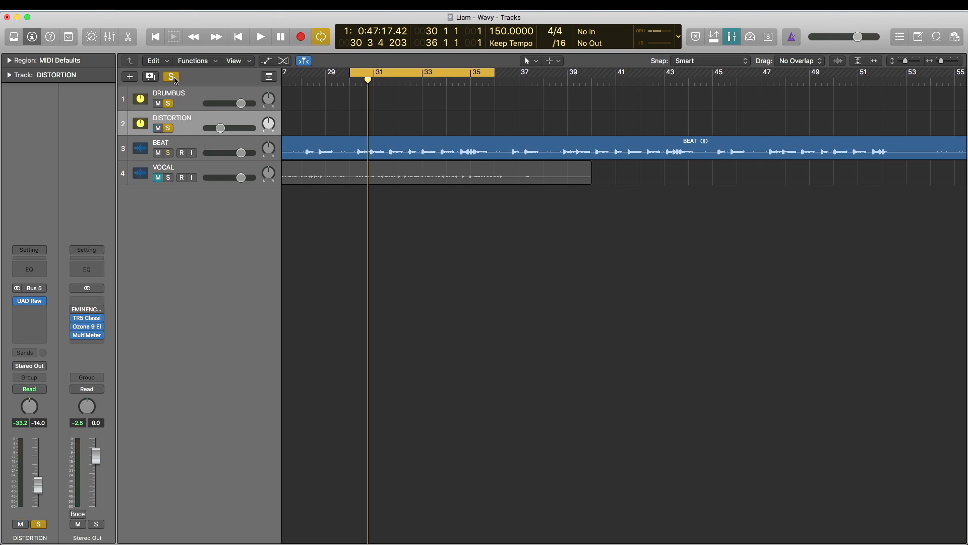
{"action": "mouse_move", "coordinate": [172, 76]}
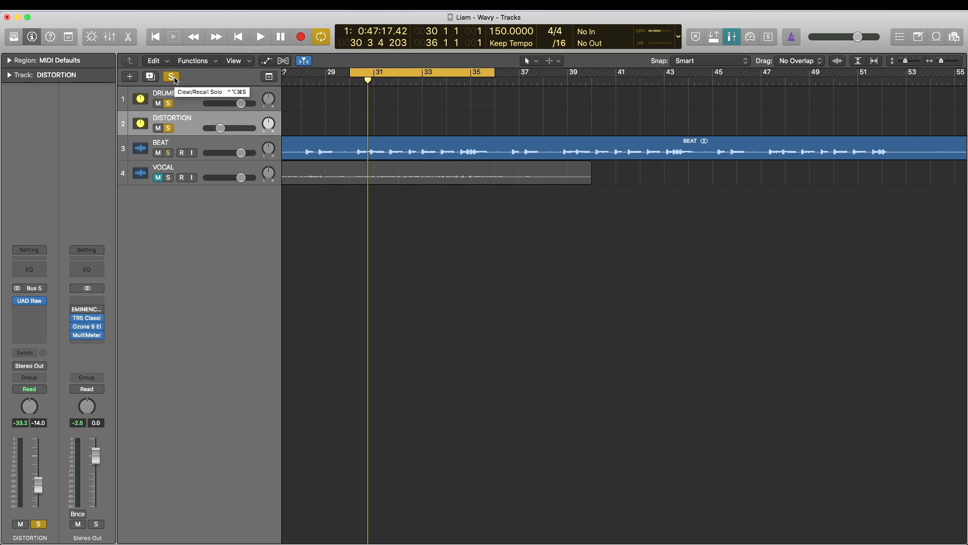